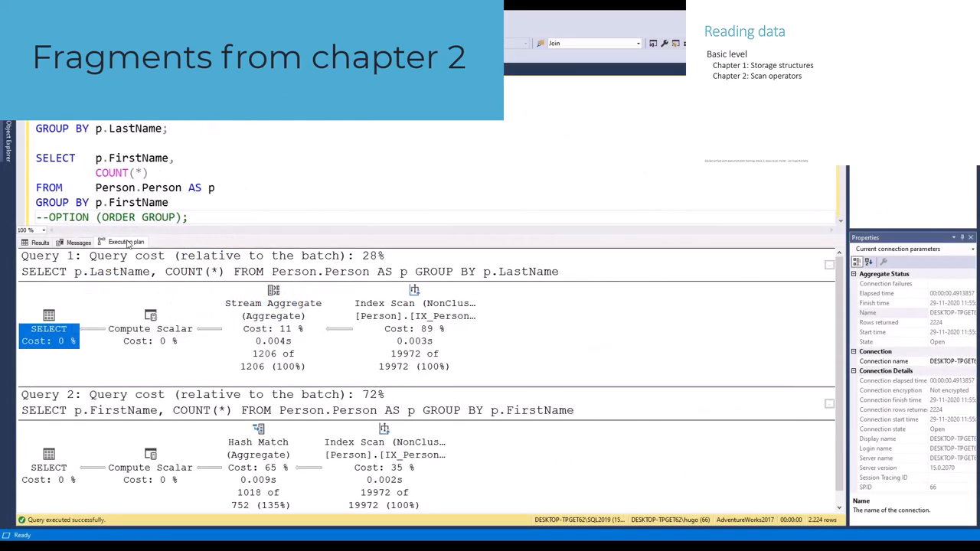
pyautogui.moveTo(413, 304)
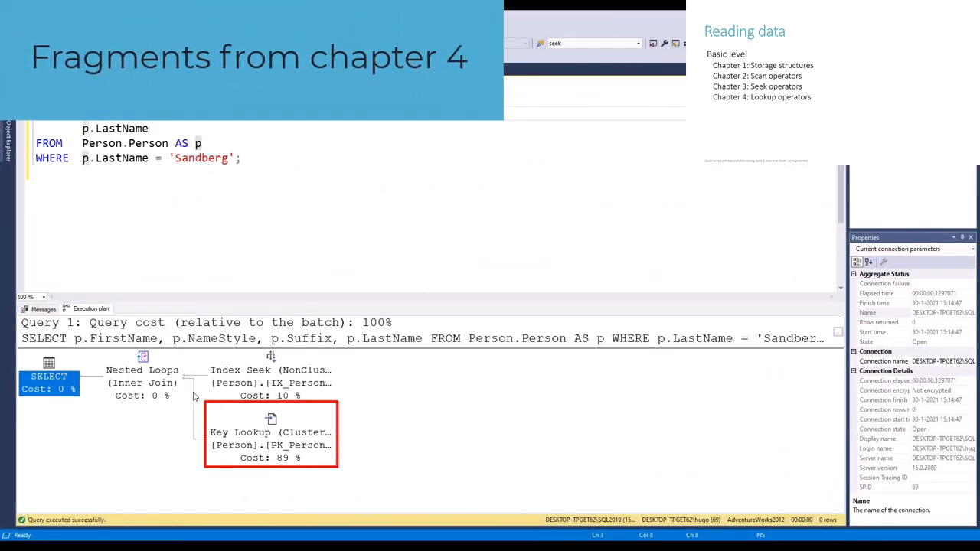
pyautogui.moveTo(271, 432)
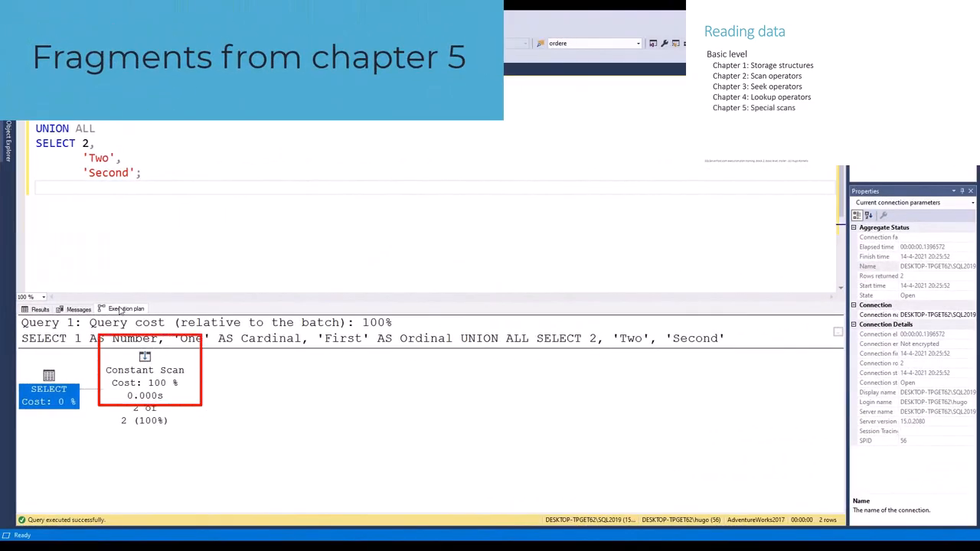
# Select the Constant Scan operator in the UNION ALL plan and inspect its returned Values.
pyautogui.click(145, 383)
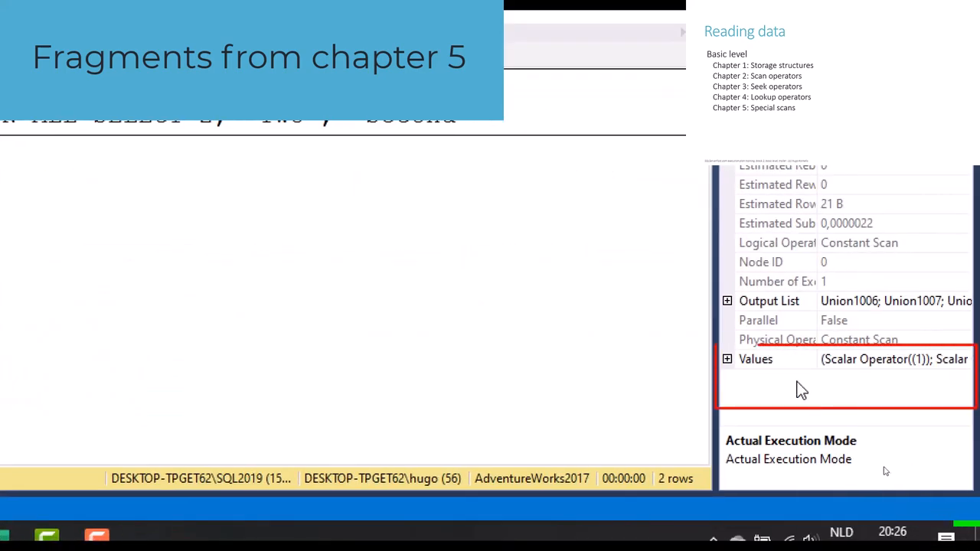
pyautogui.click(726, 359)
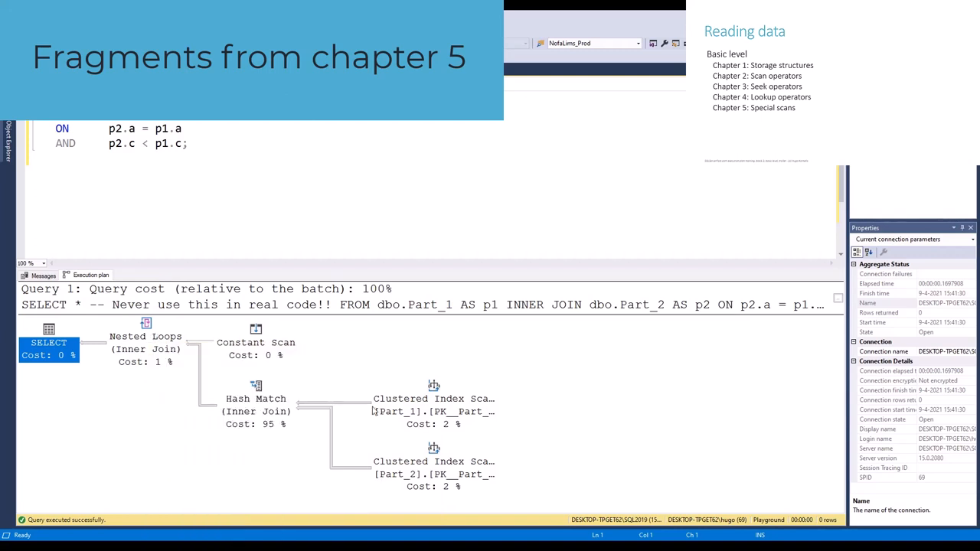
# Select the Part_1 clustered index scan feeding the Hash Match in the join plan.
pyautogui.click(433, 398)
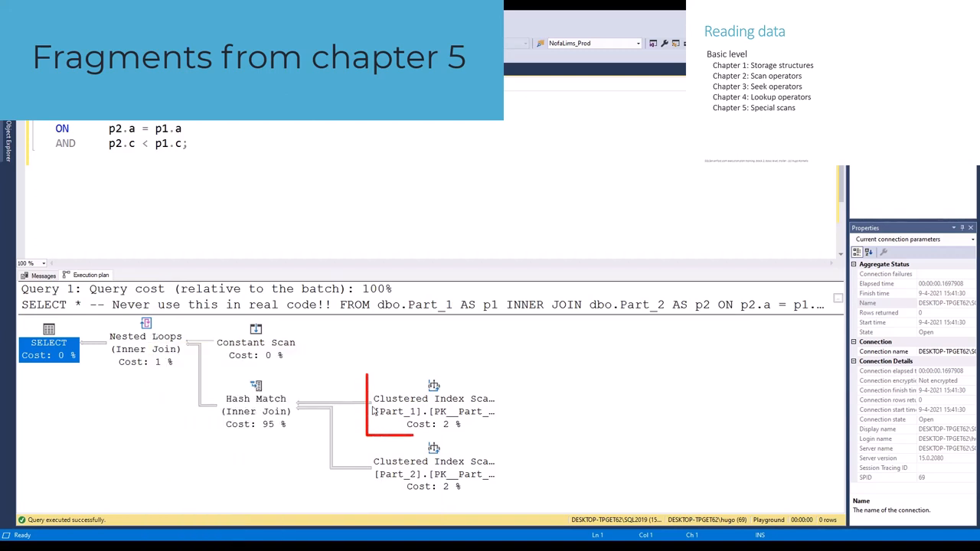
pyautogui.moveTo(433, 389)
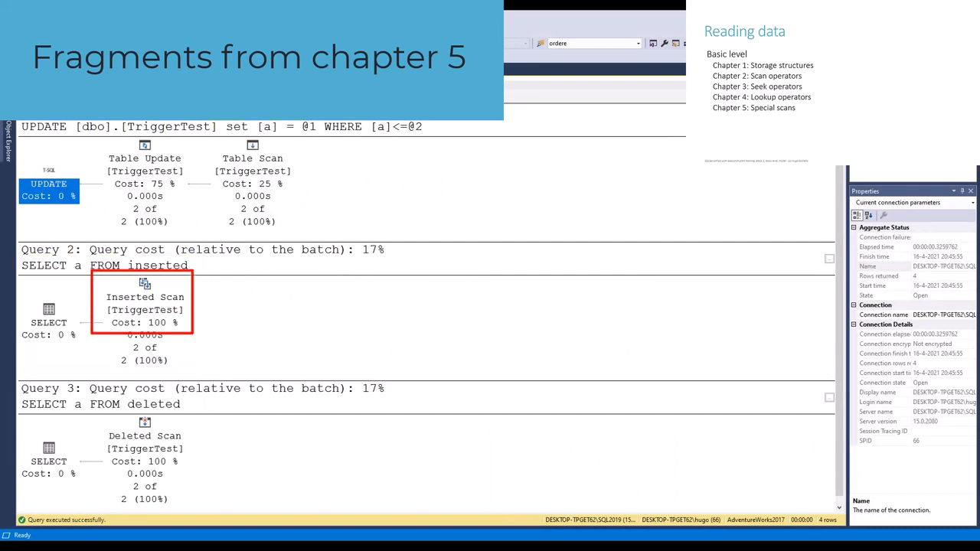
pyautogui.moveTo(144, 284)
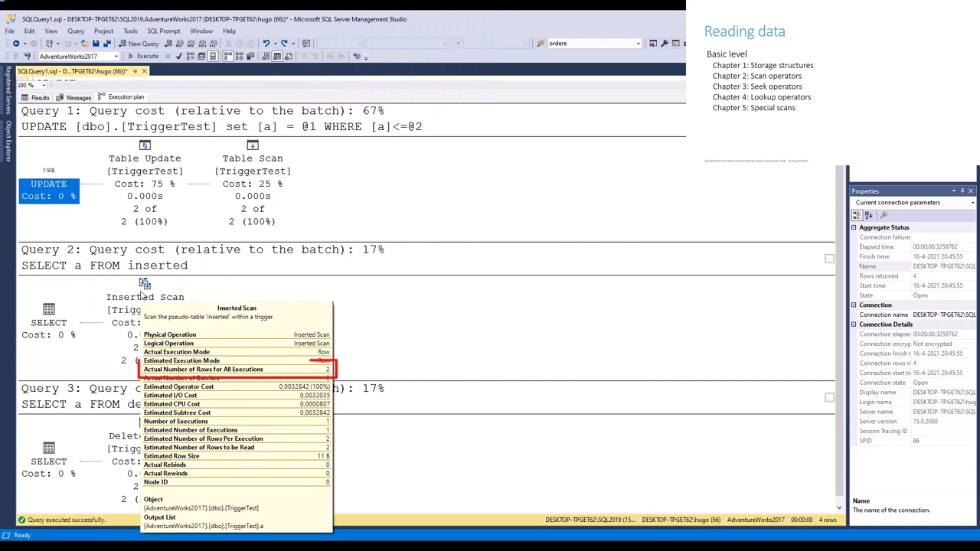